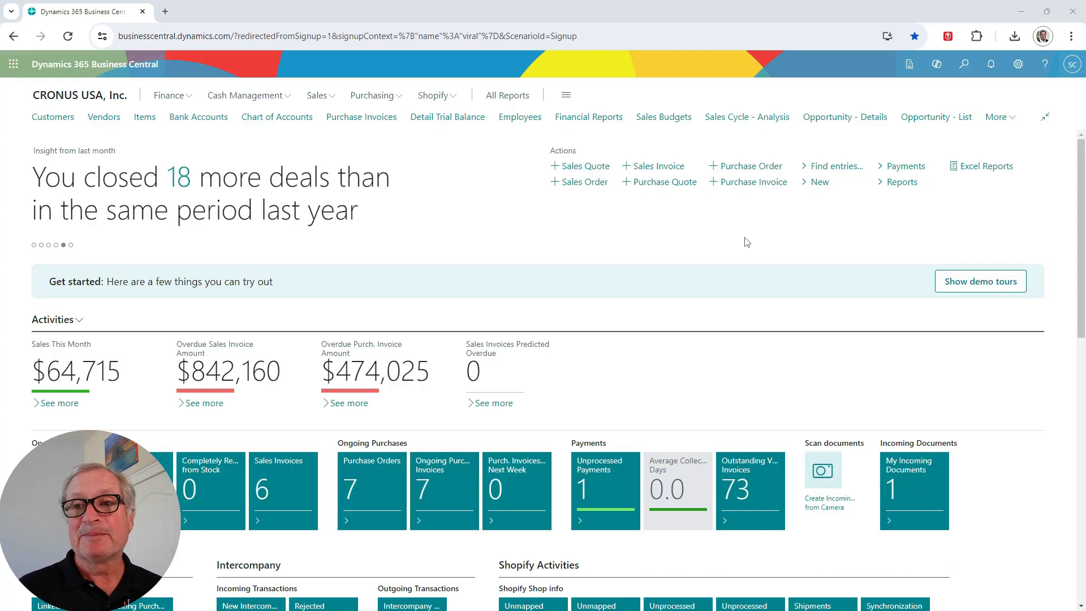
Open the Available Companies pane, with CRONUS USA, Inc. as the current company.
click(909, 63)
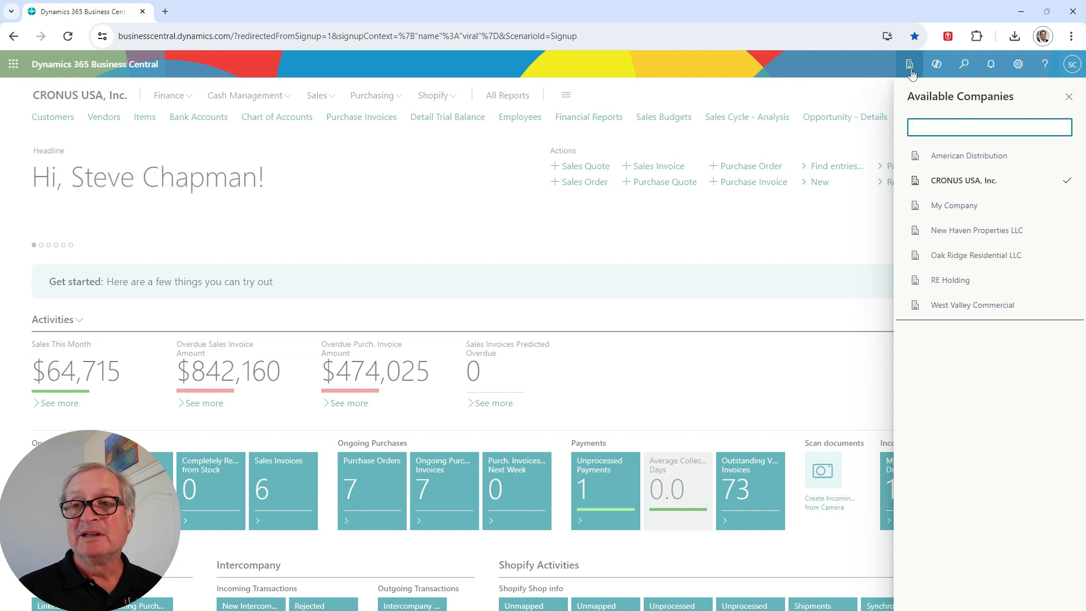
mouse_move(921, 292)
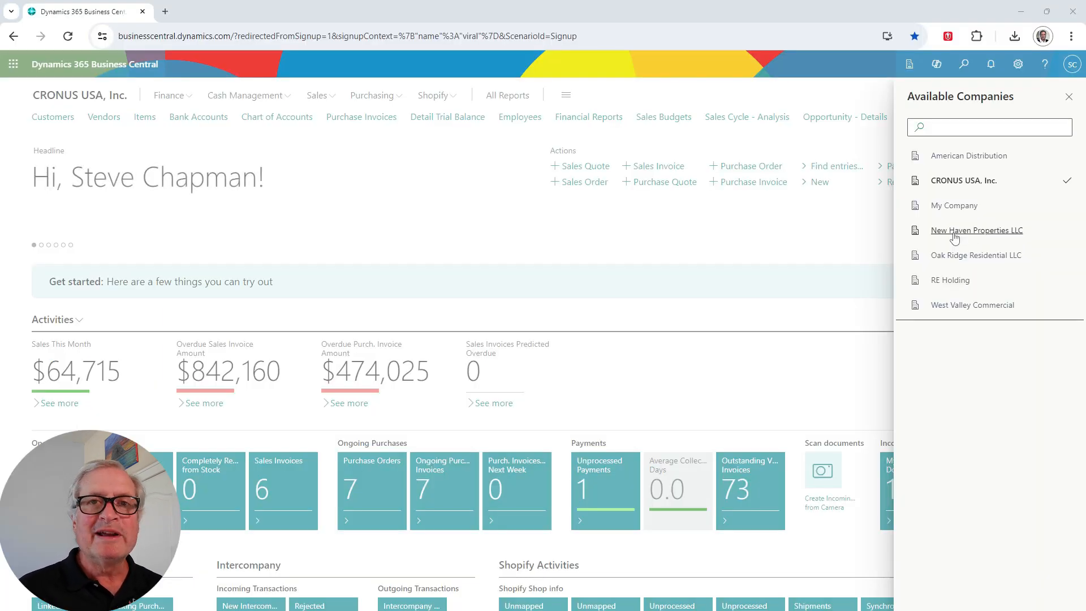
Switch to New Haven Properties LLC and review its Master Data Management Setup.
click(977, 230)
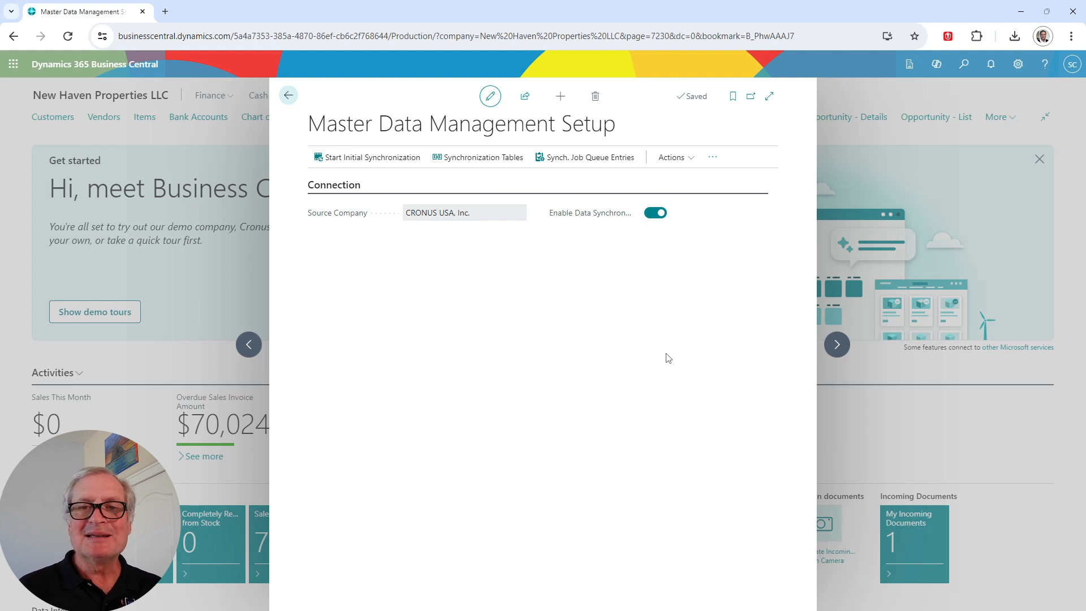
mouse_move(450, 226)
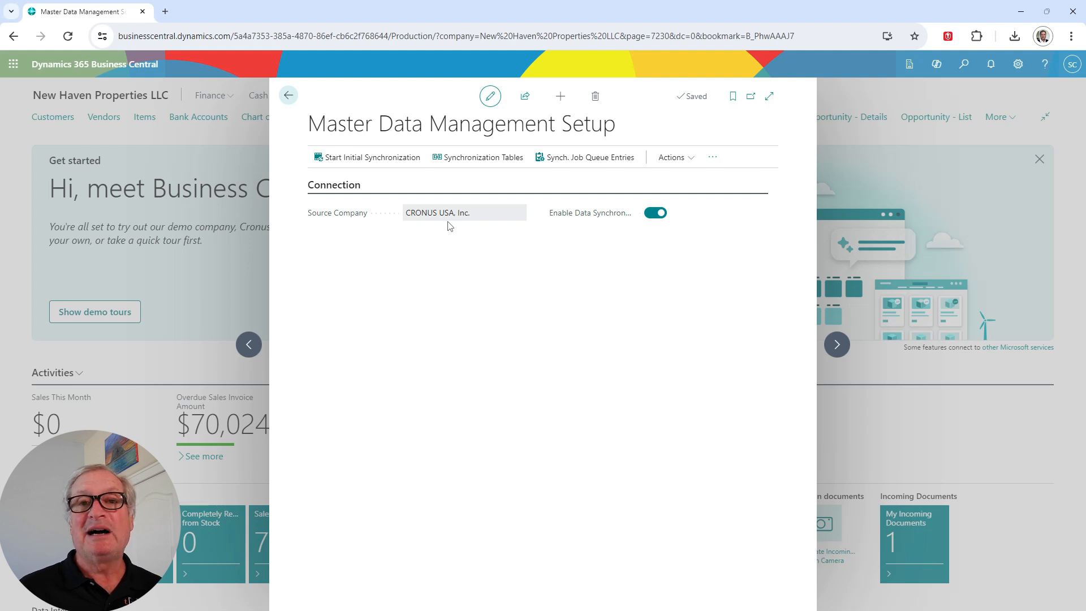
click(483, 157)
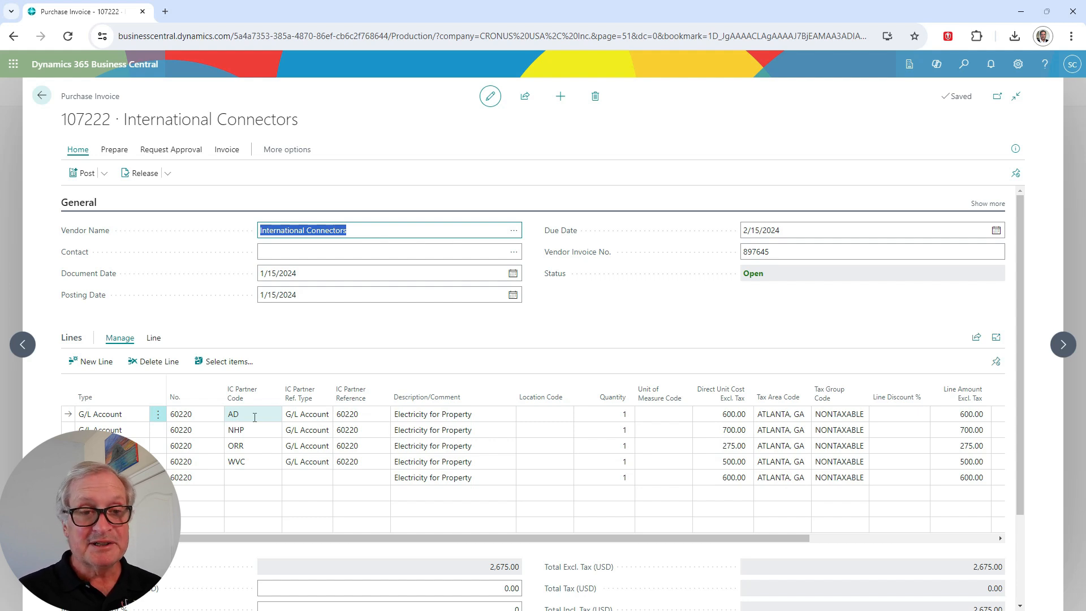
mouse_move(254, 438)
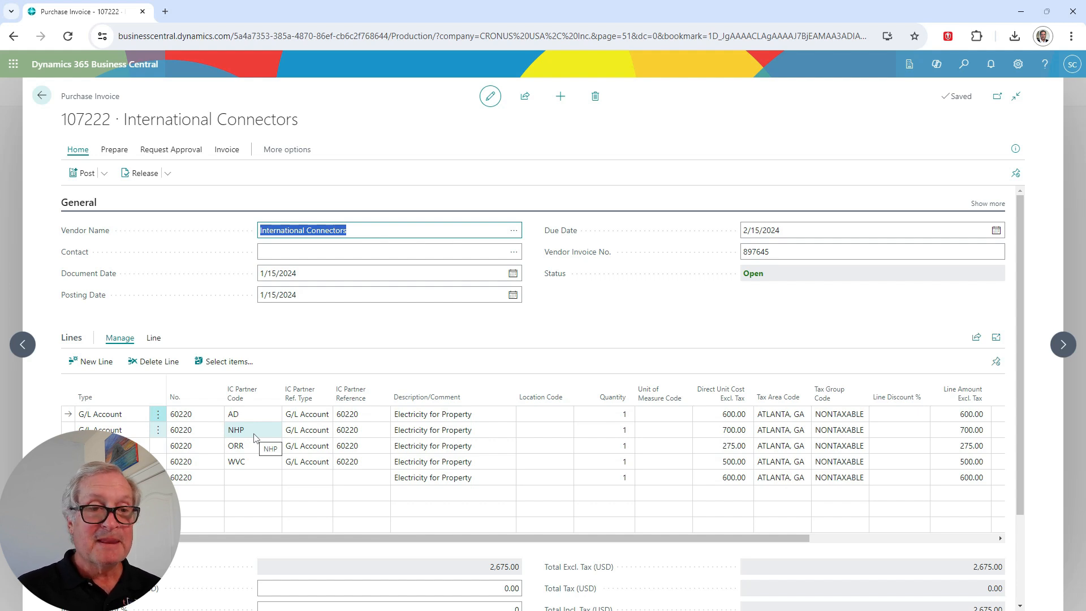
mouse_move(361, 429)
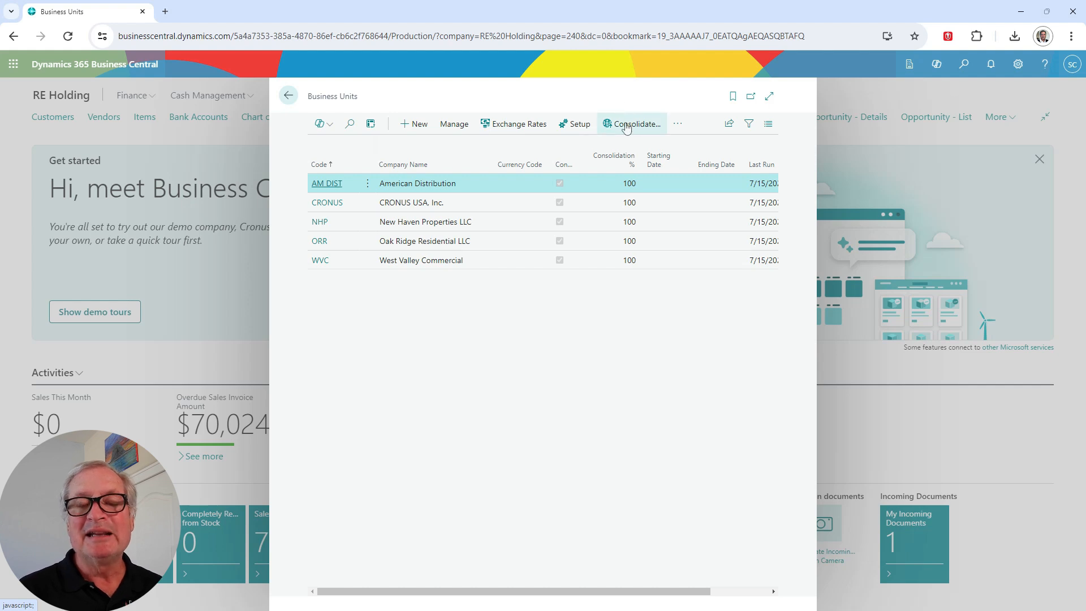
mouse_move(636, 123)
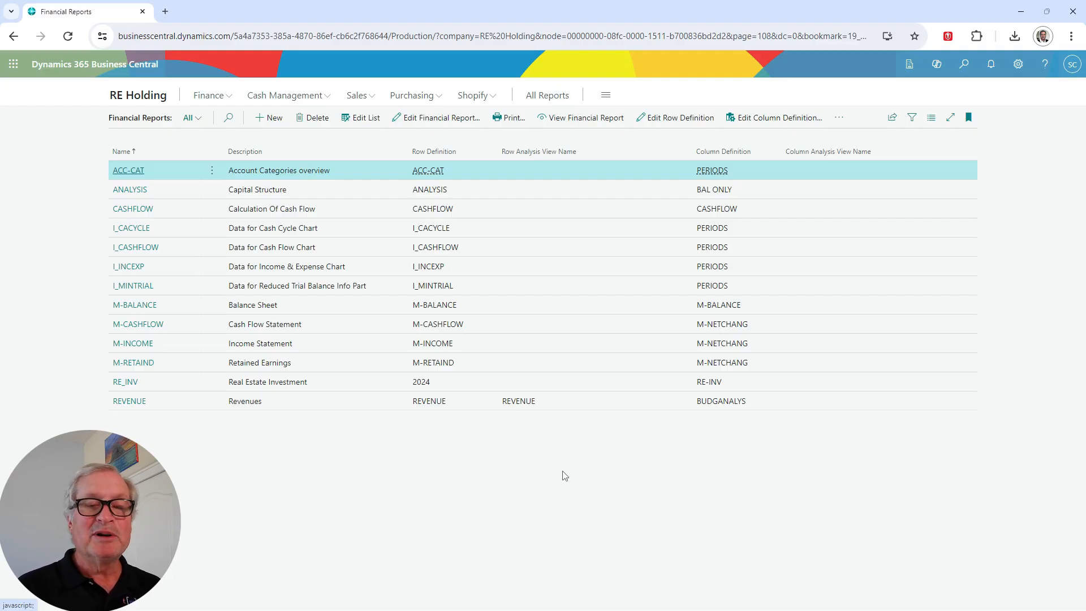
Open the RE_INV report and scroll to the Water and Sewerage for Property line.
click(125, 381)
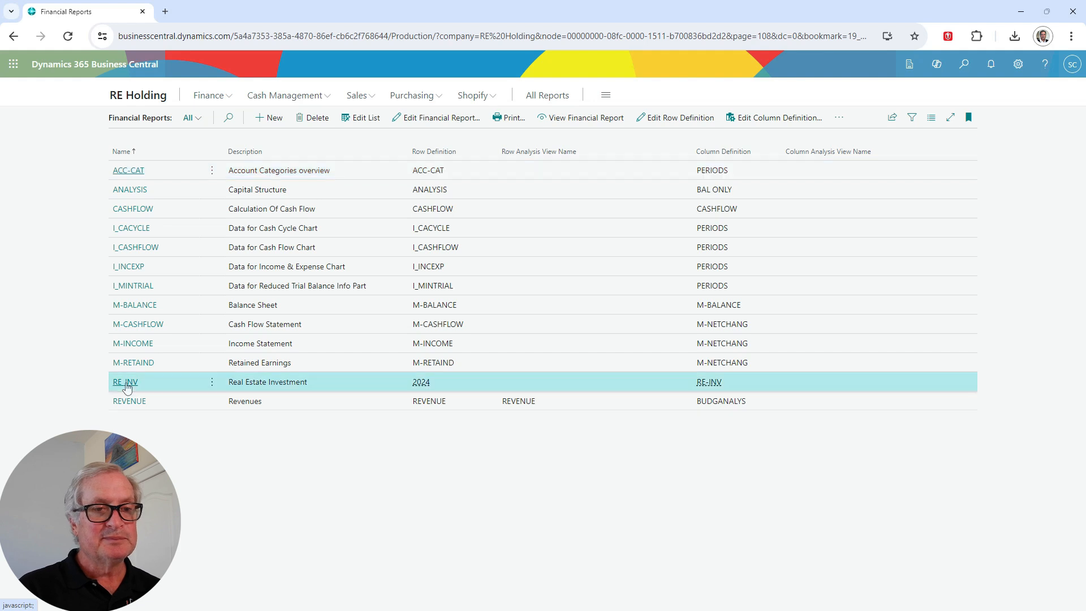
click(125, 382)
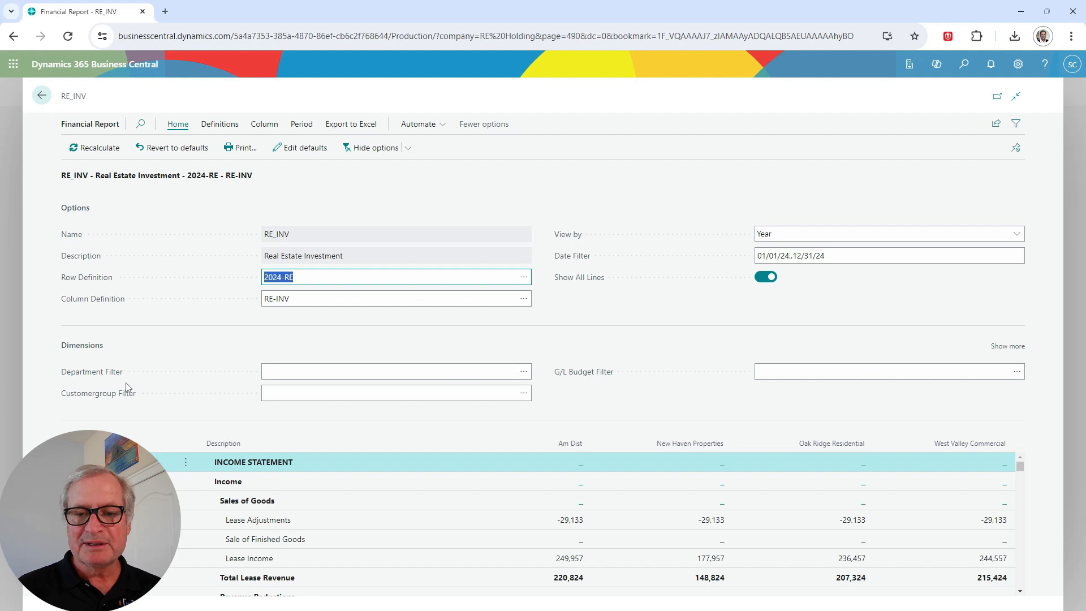
mouse_move(390, 547)
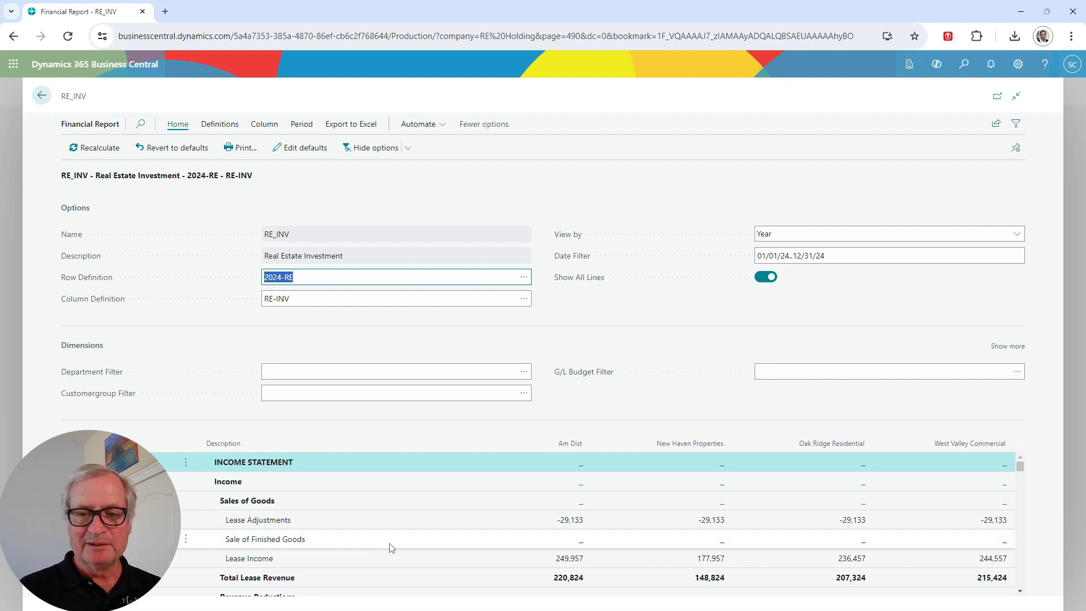
scroll(down, 3)
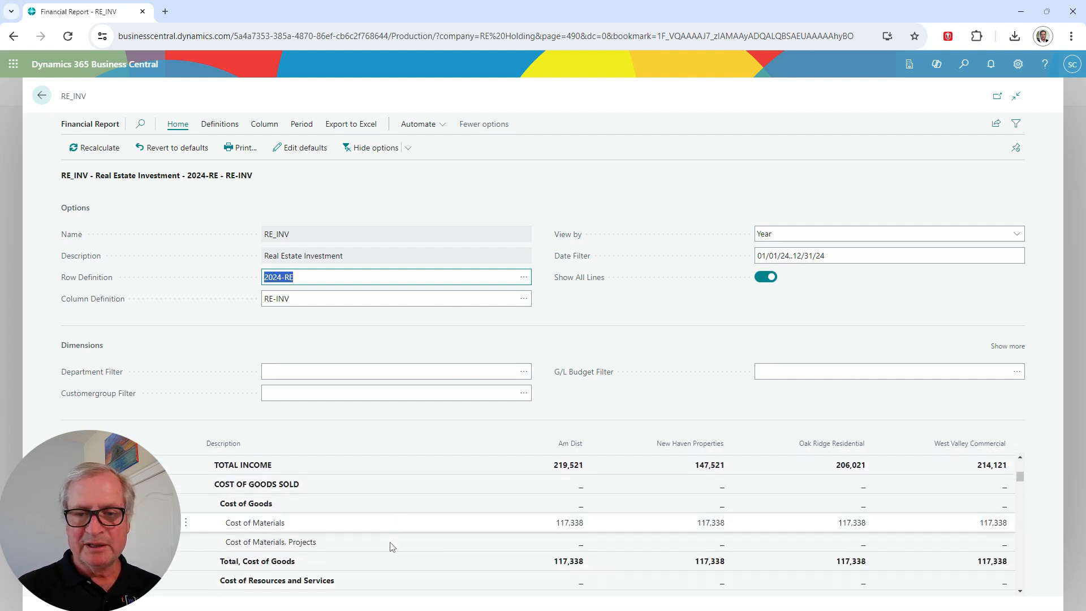
scroll(down, 3)
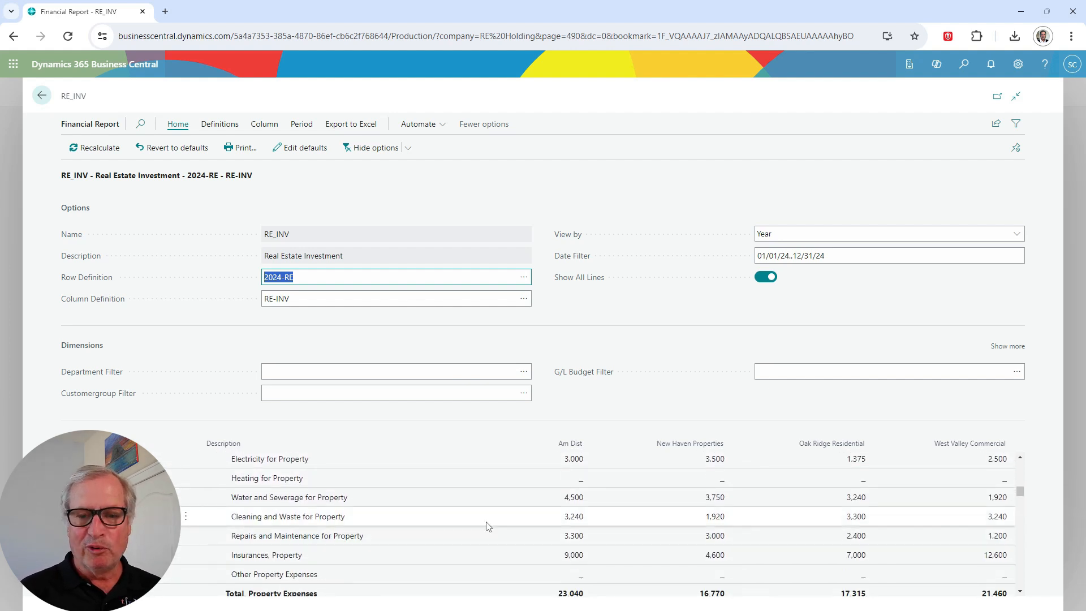
mouse_move(573, 555)
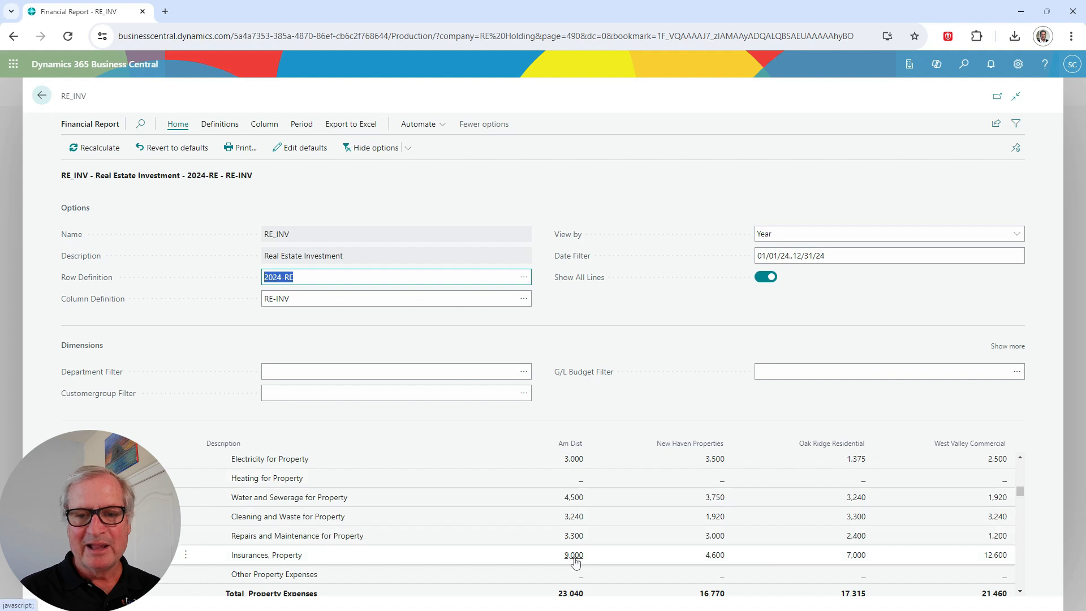
click(570, 443)
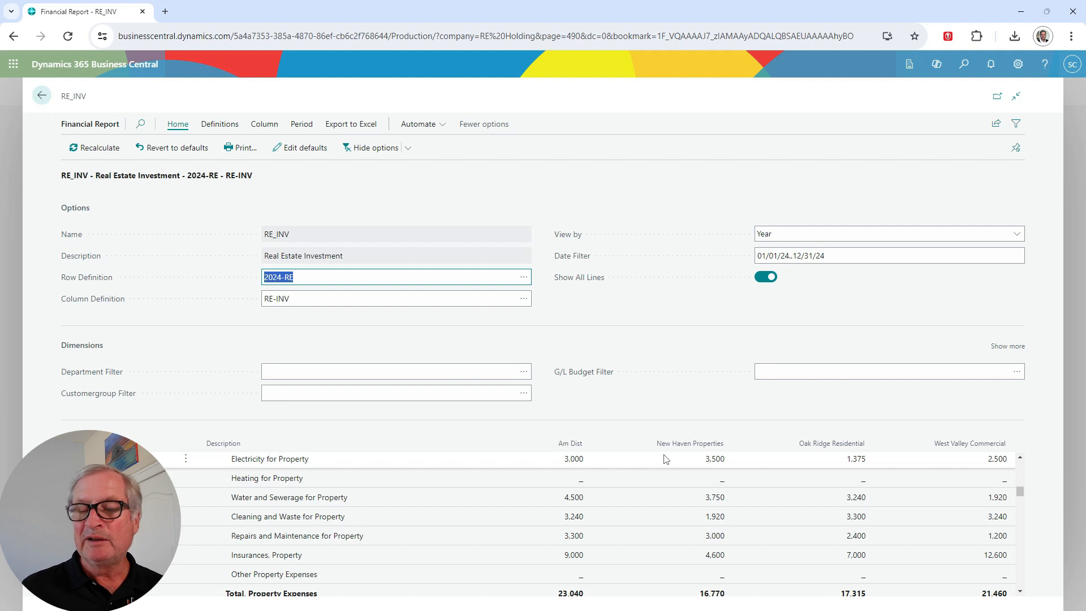
click(290, 497)
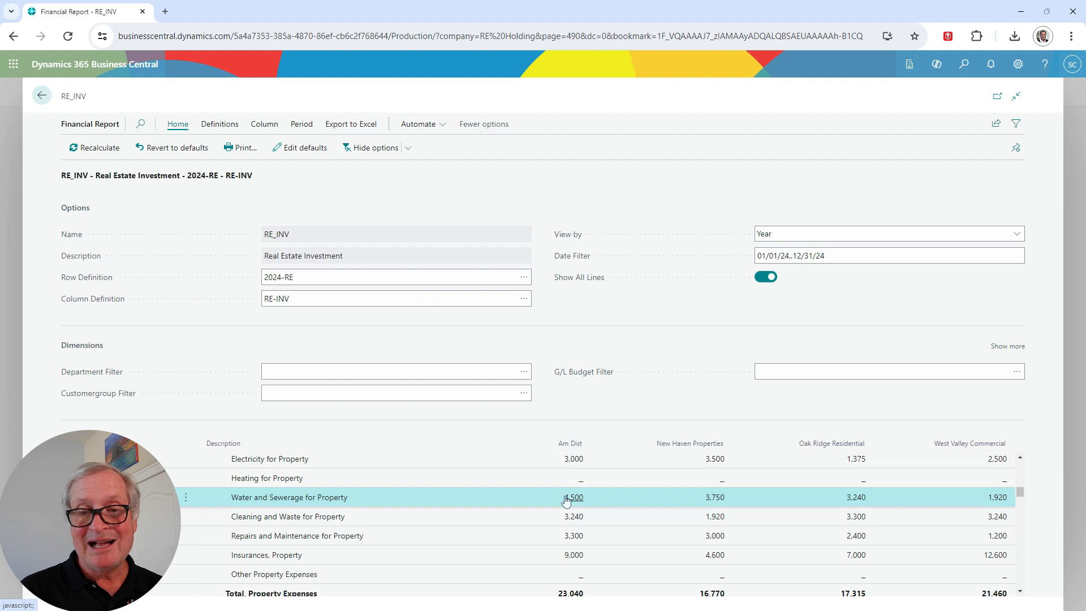
Filter general ledger entries by Business Unit Code NHP and view the Share options.
click(574, 497)
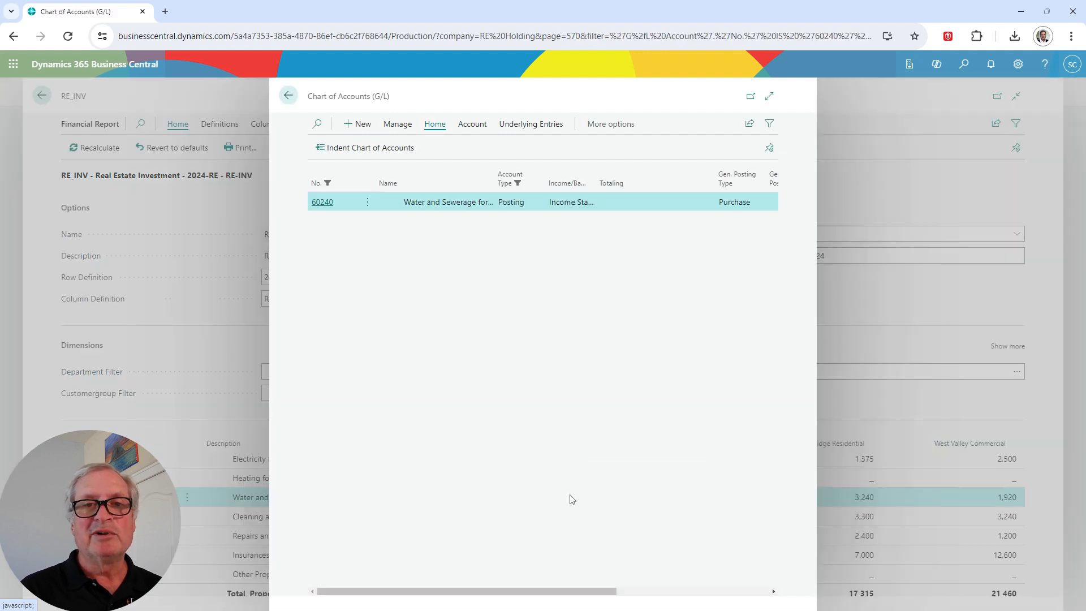
mouse_move(484, 330)
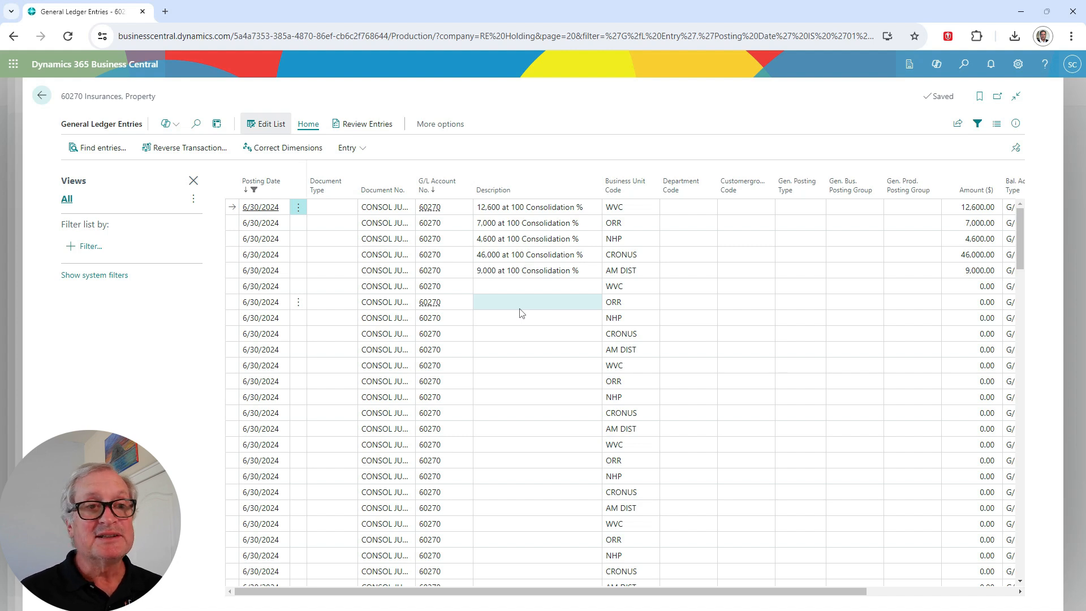
click(90, 246)
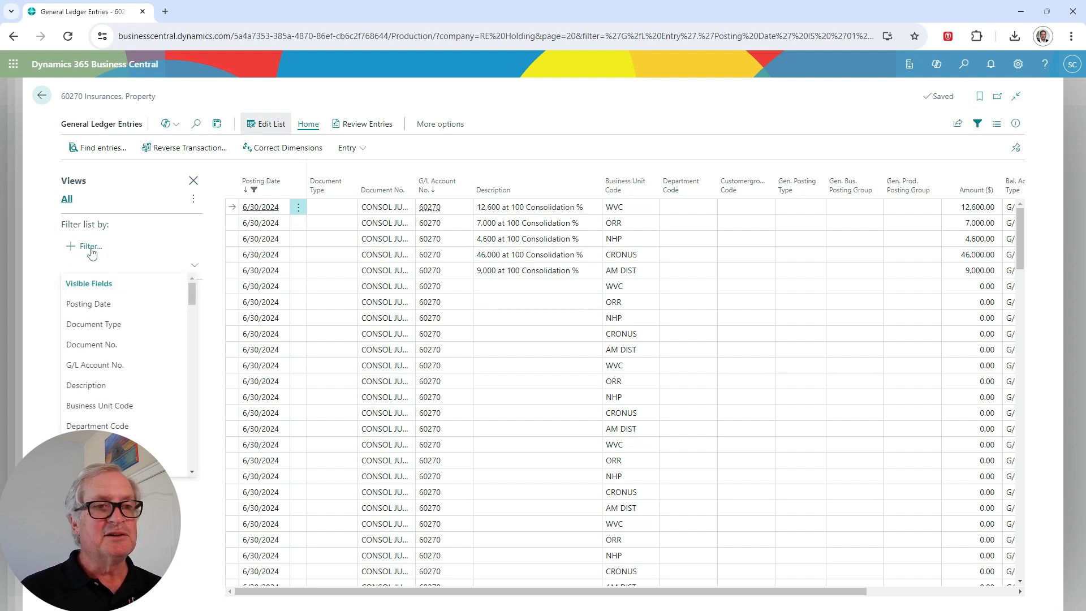
click(99, 405)
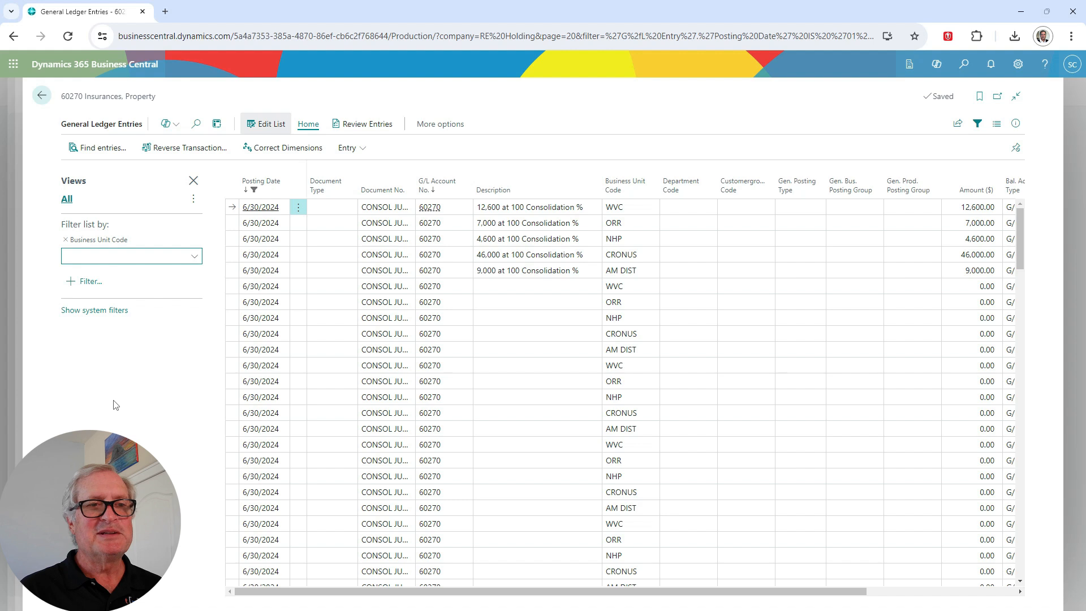
click(195, 256)
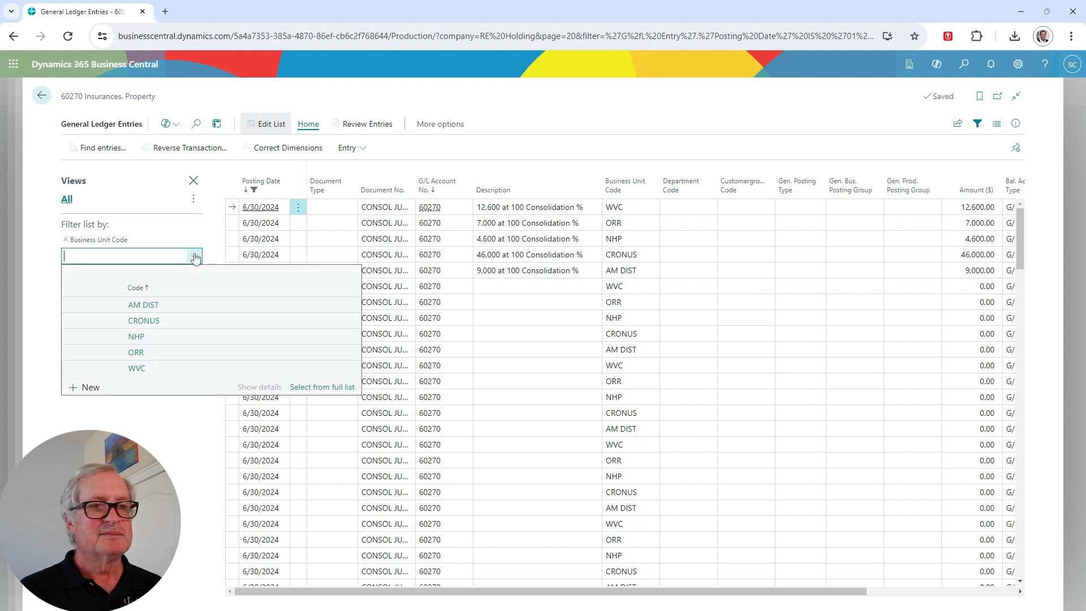
click(136, 337)
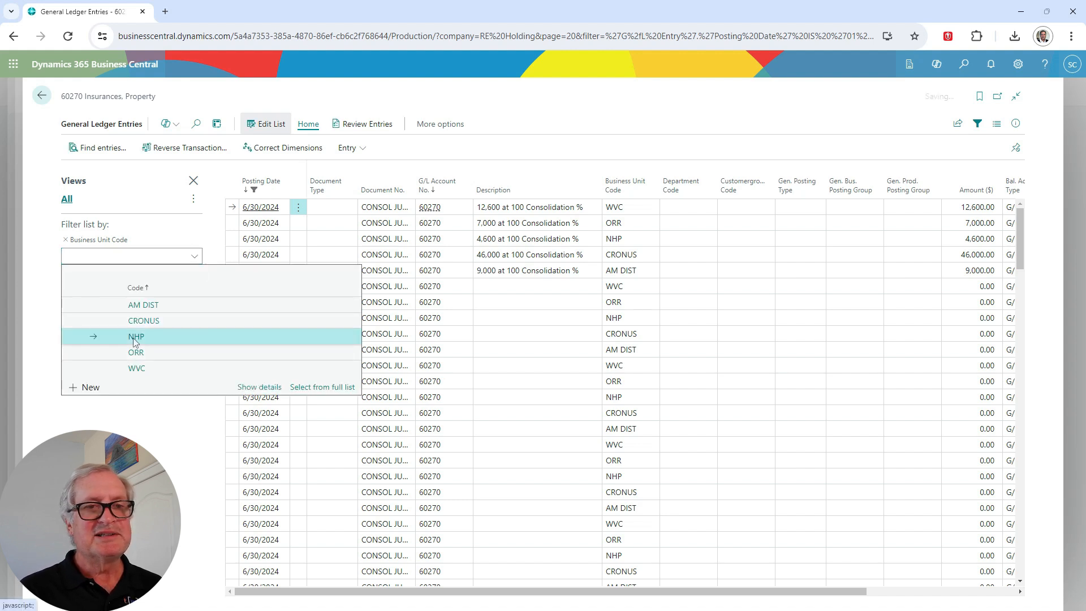
click(136, 337)
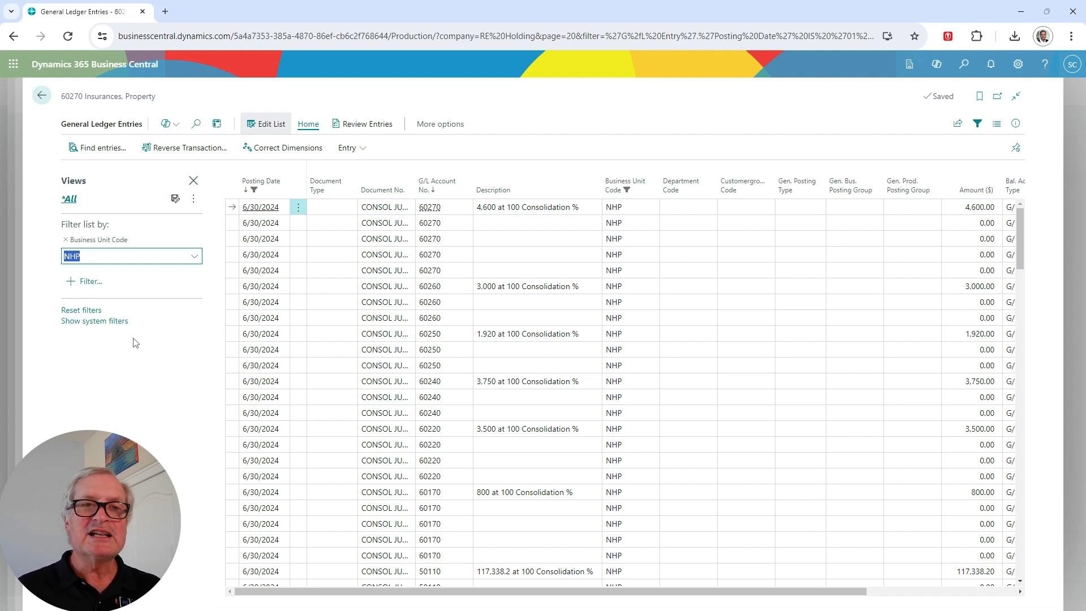
mouse_move(933, 116)
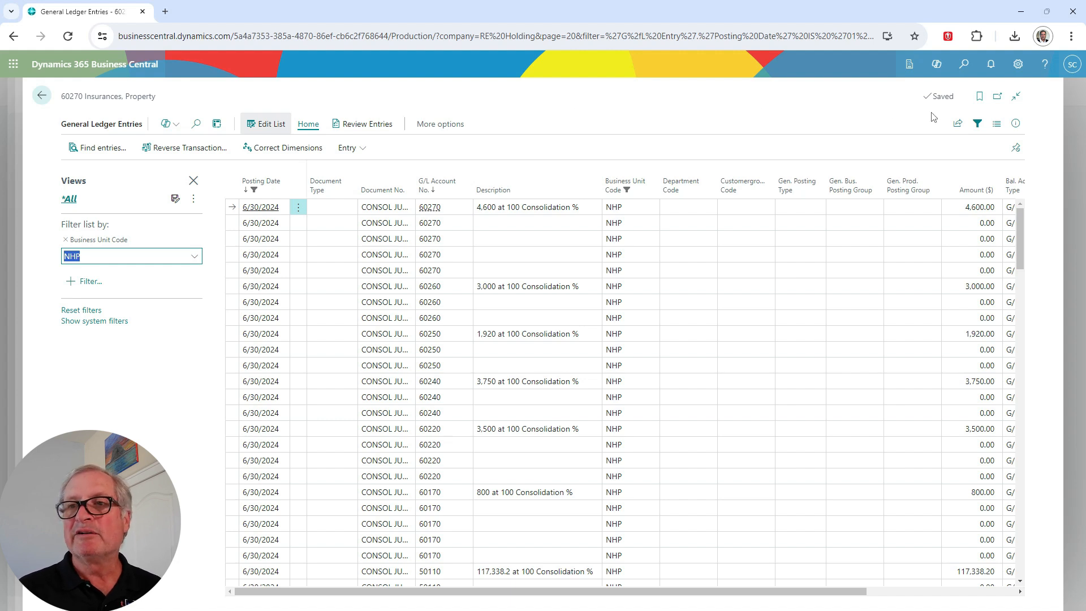
click(957, 123)
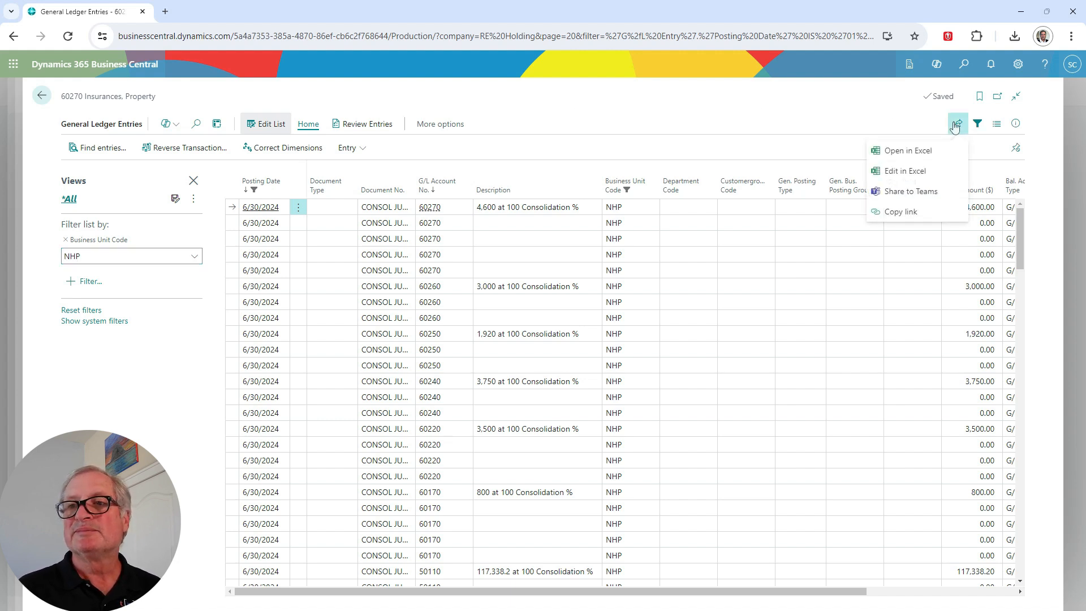
mouse_move(908, 151)
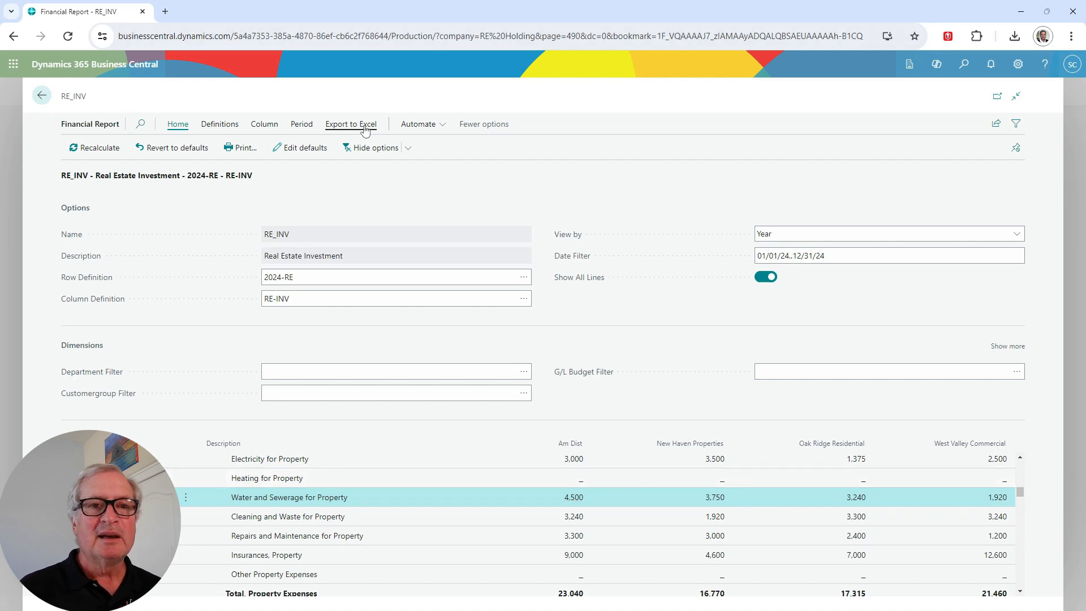
Export the report to a new Excel workbook, review Property Expenses, and return to Business Central.
click(351, 123)
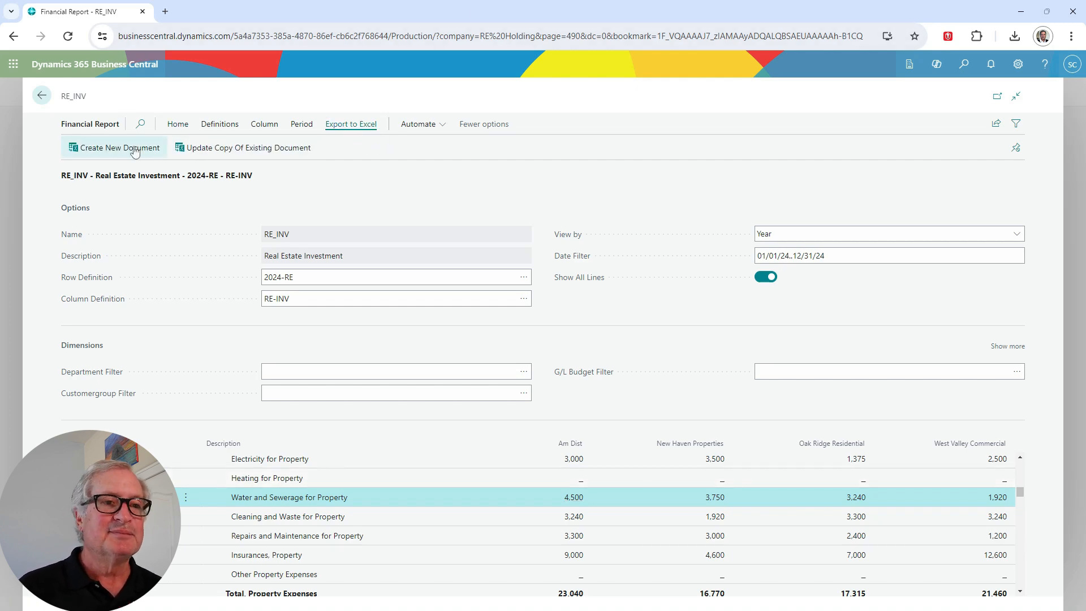
click(119, 147)
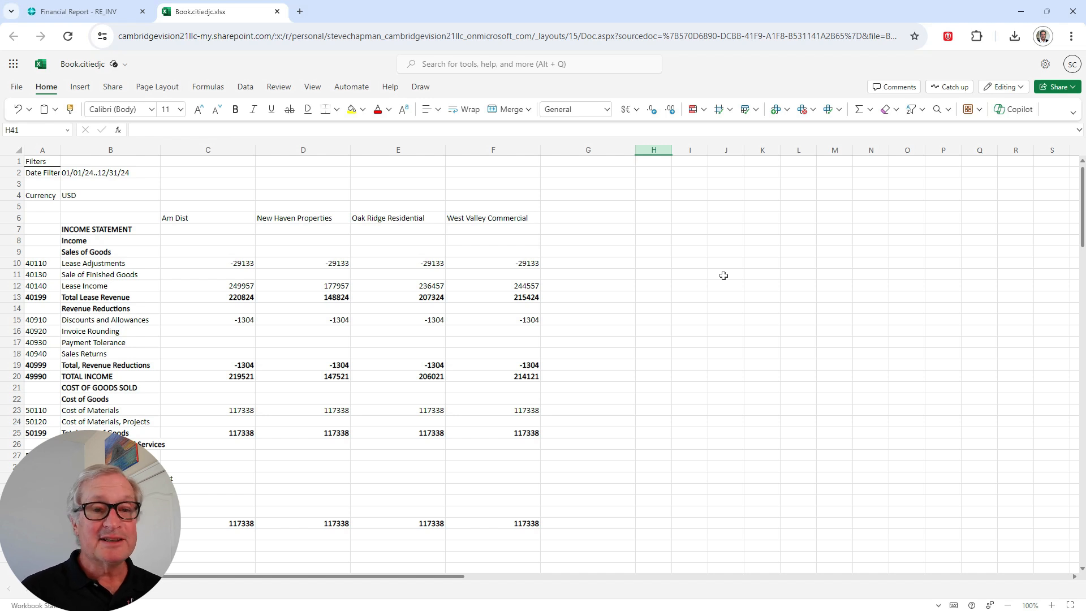
scroll(down, 3)
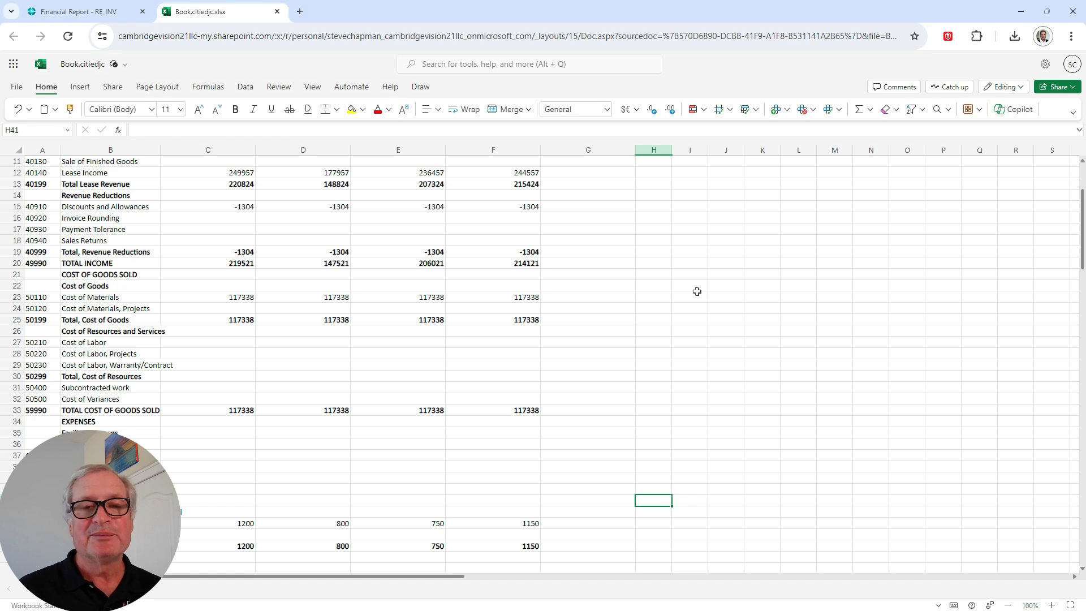
scroll(down, 3)
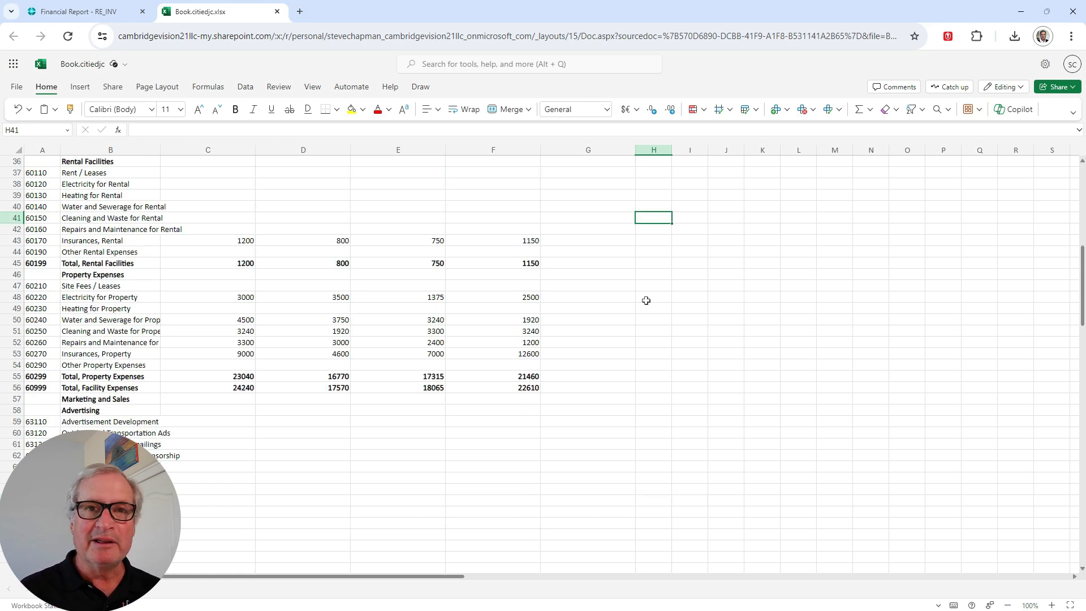
click(77, 12)
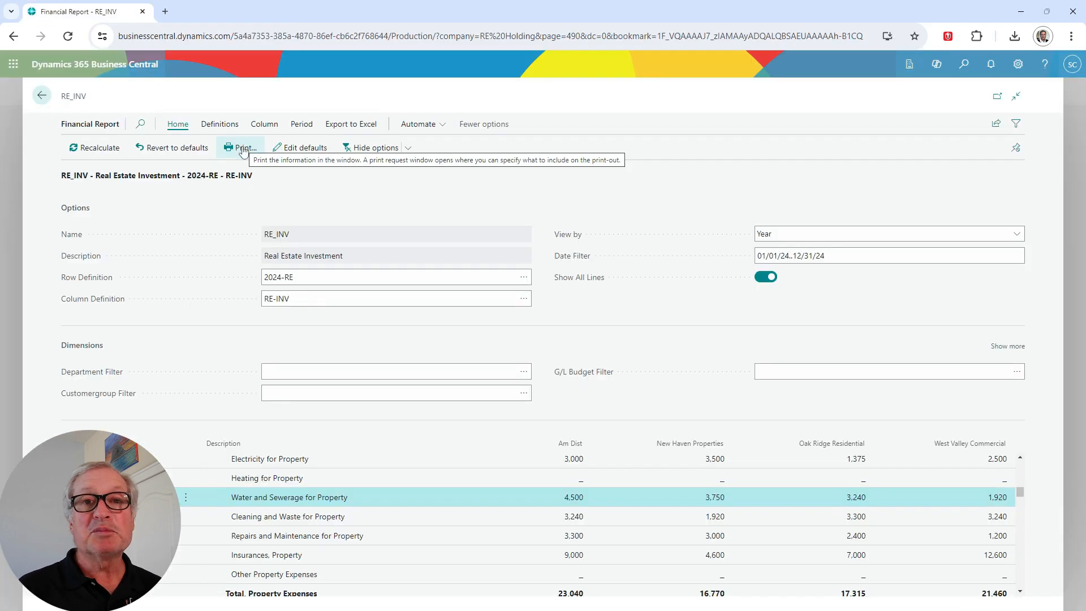
Preview the RE_INV report printout with the 2024 dates.
click(243, 147)
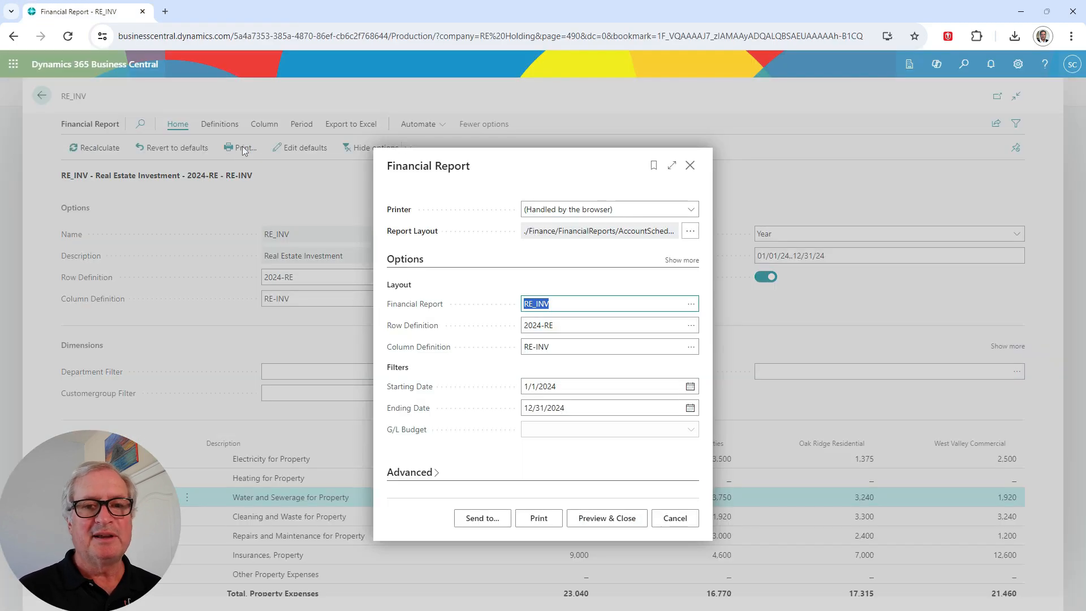
click(605, 517)
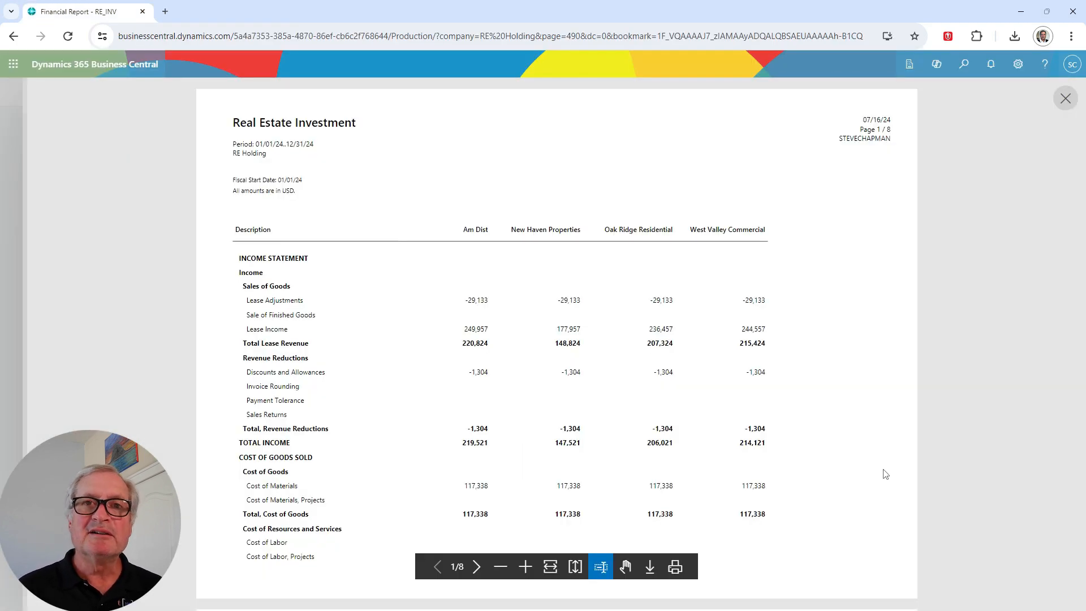